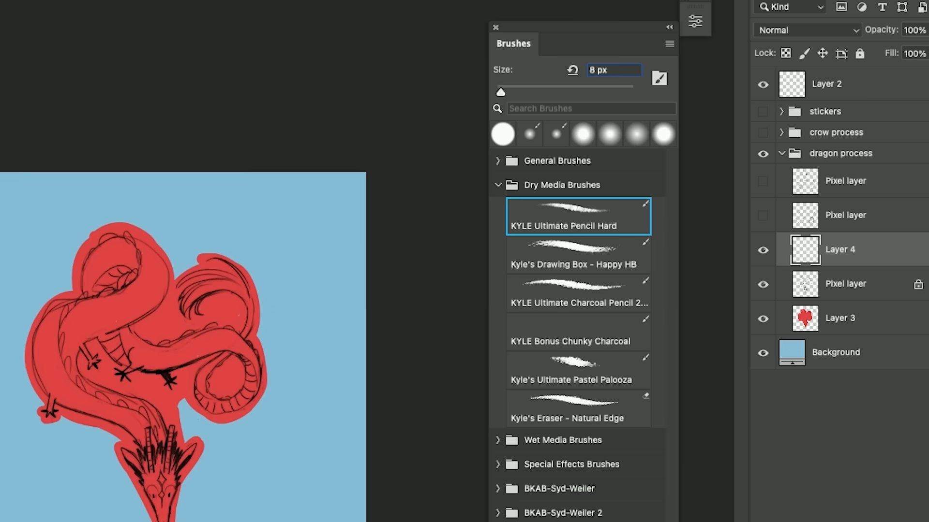
mouse_move(560, 180)
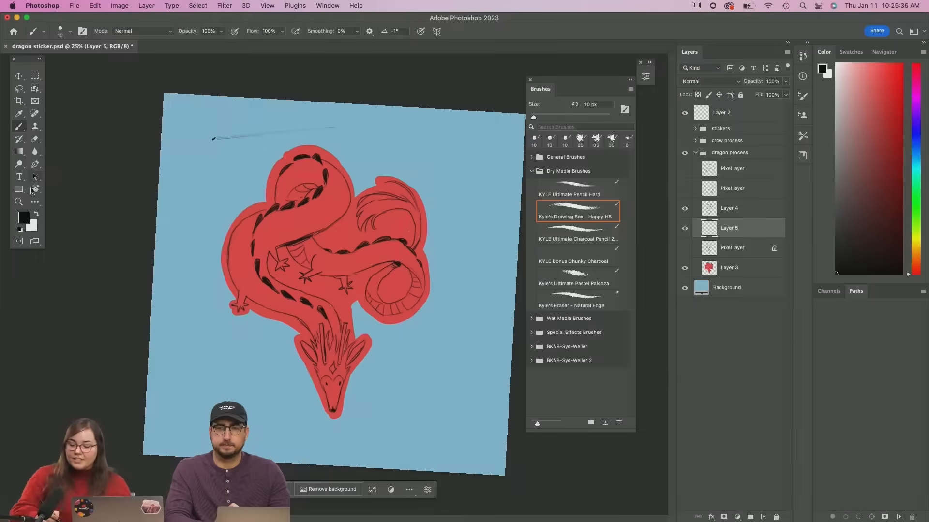
Step: Try light green and then light blue as test foreground colours for the dragon
click(23, 217)
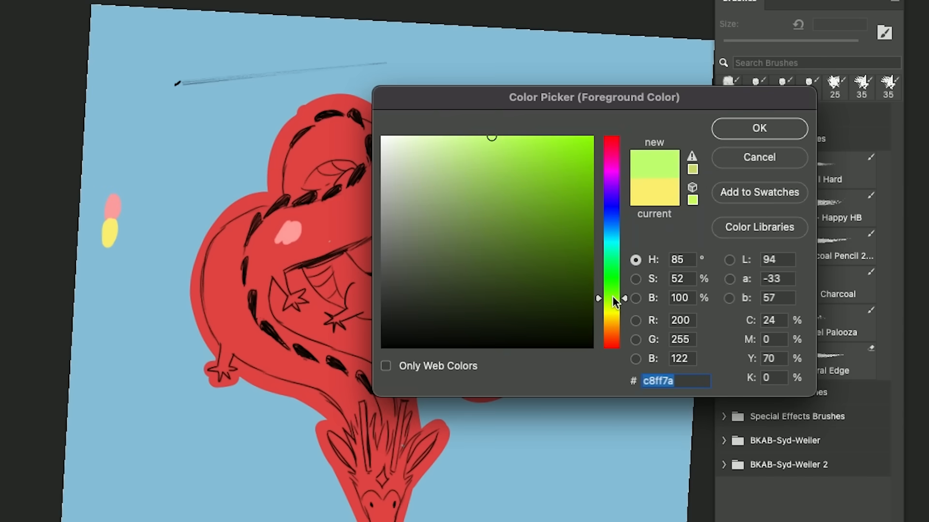
click(759, 128)
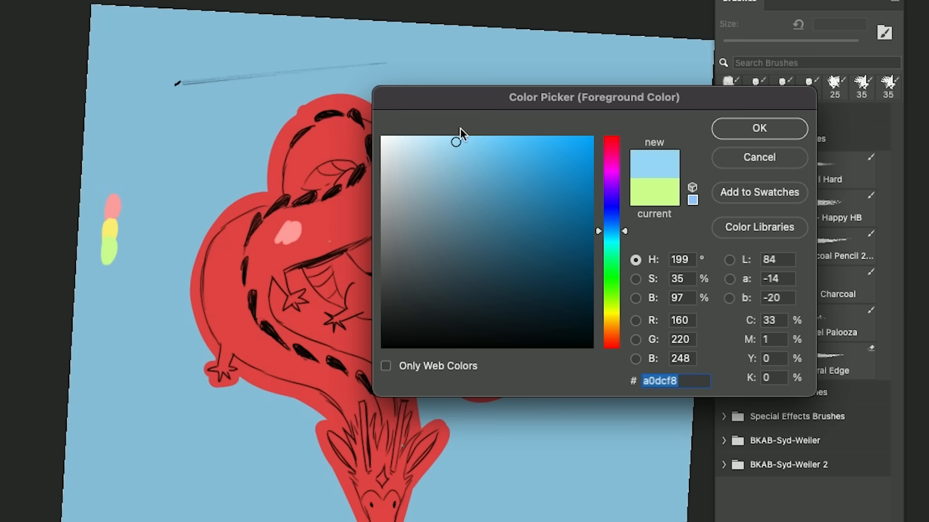
click(758, 127)
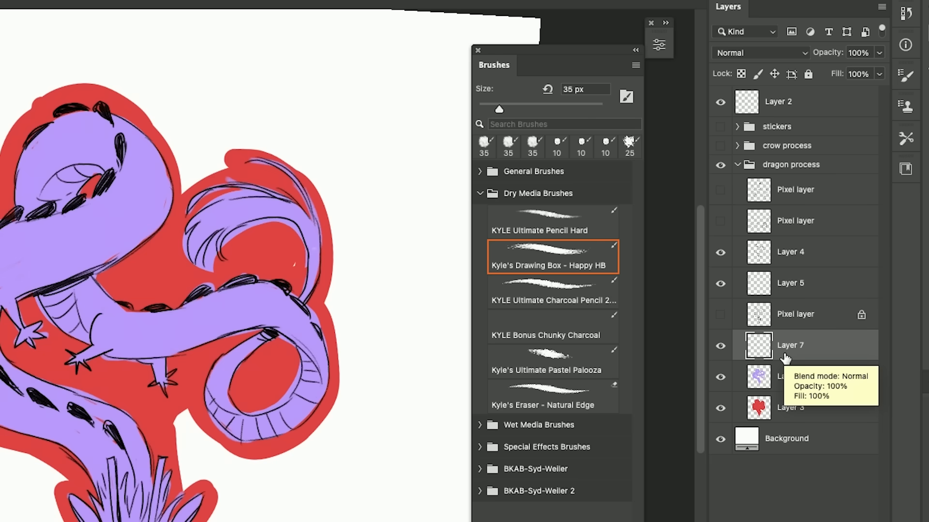
mouse_move(816, 377)
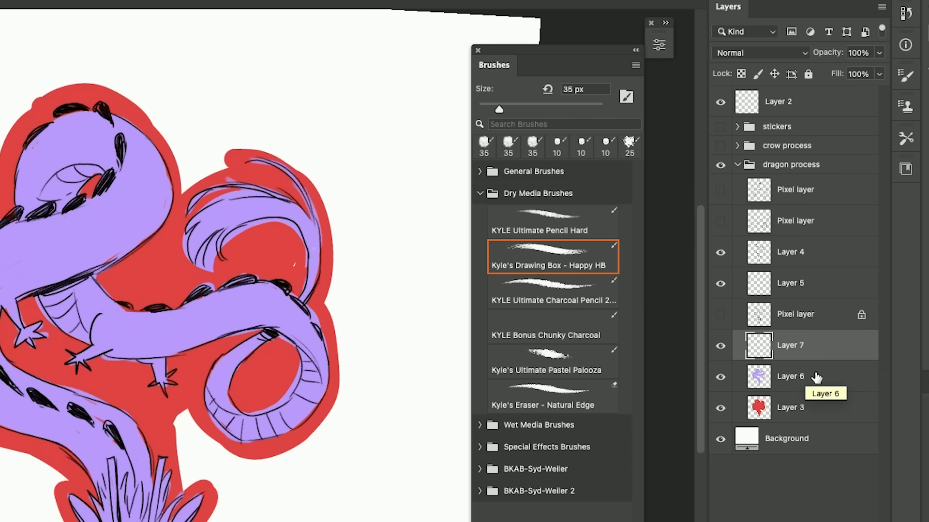
mouse_move(783, 382)
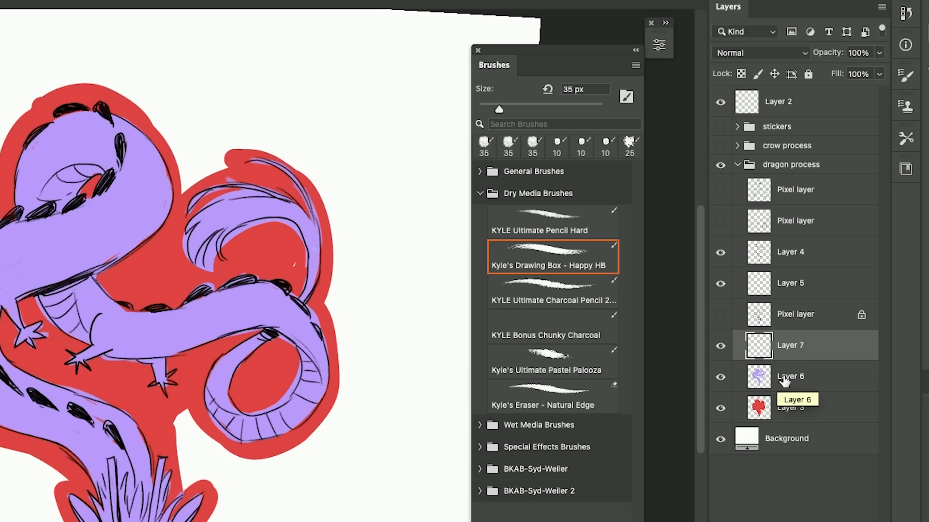
mouse_move(799, 346)
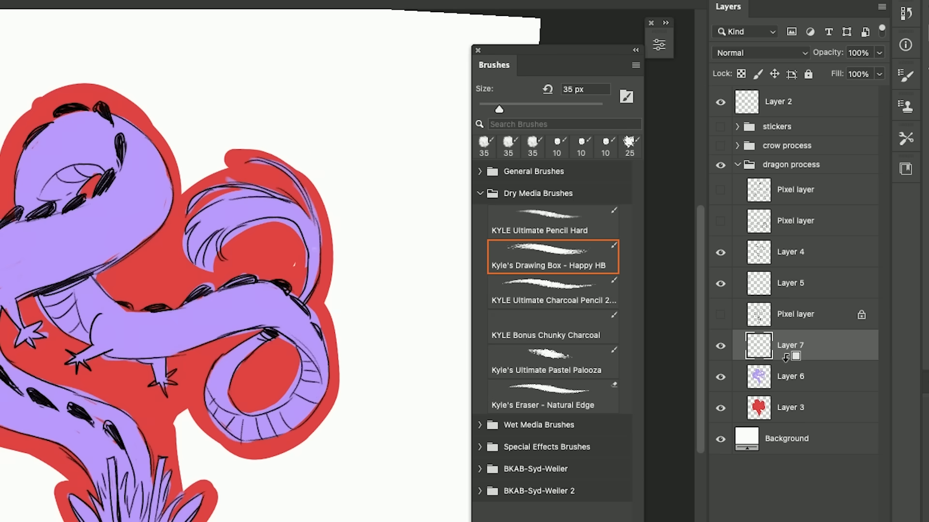
mouse_move(789, 377)
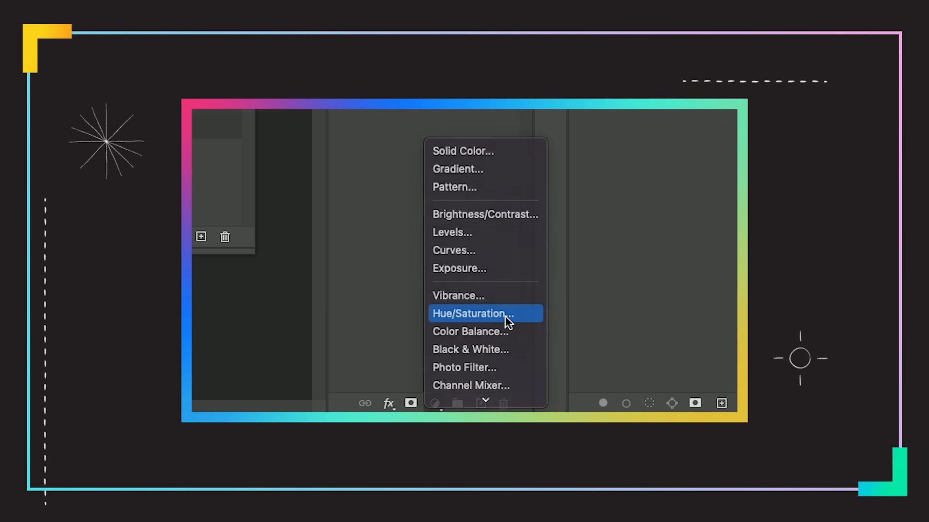
Step: Add a Hue/Saturation adjustment layer to finish the dragon's colours
click(470, 314)
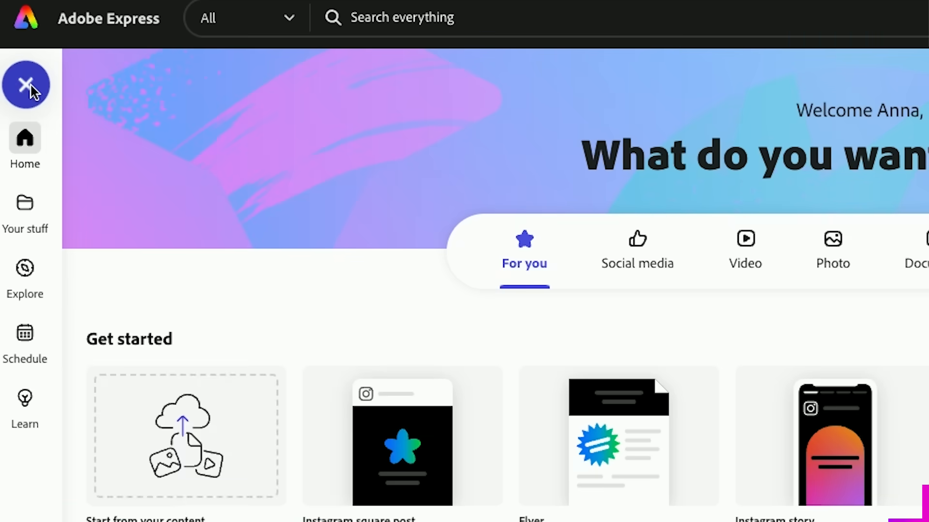
Step: Start a new Instagram square post design in Adobe Express
click(25, 85)
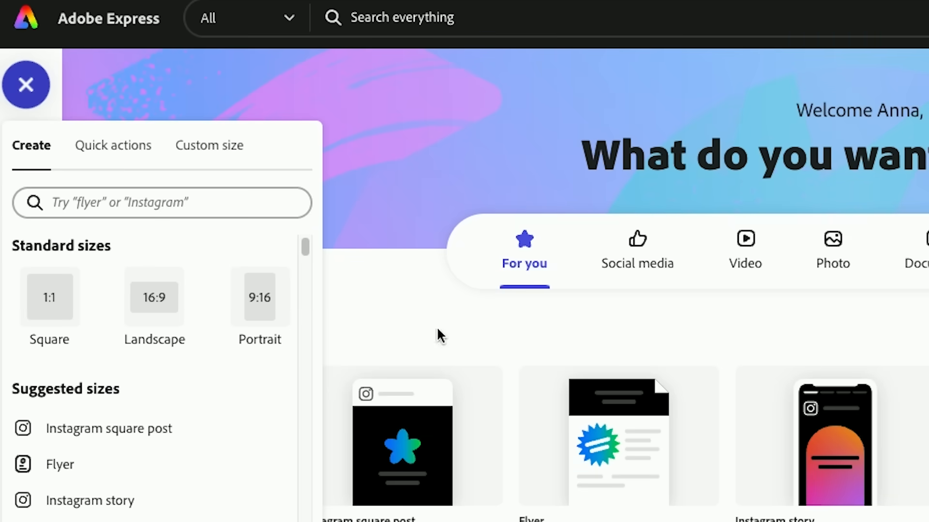
click(108, 428)
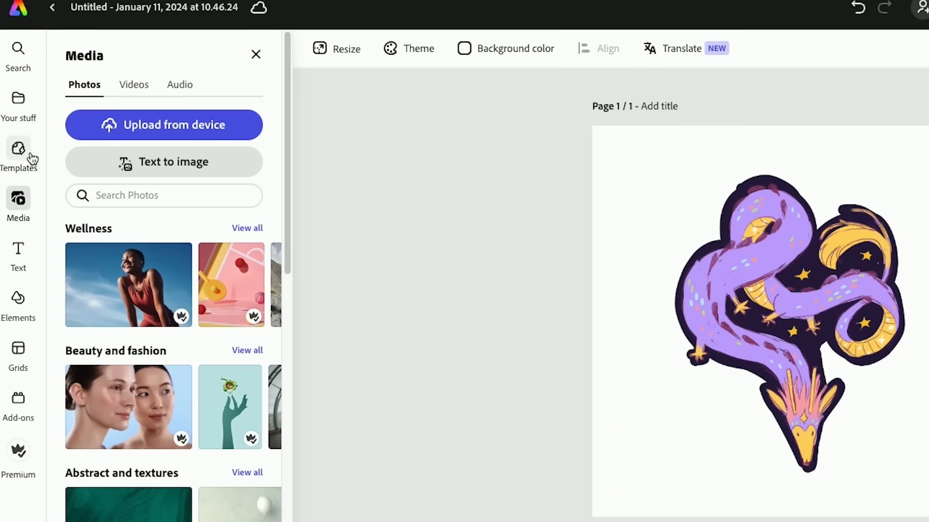
Step: Add the pink star quote template as a page and bring its stars onto page one
click(18, 148)
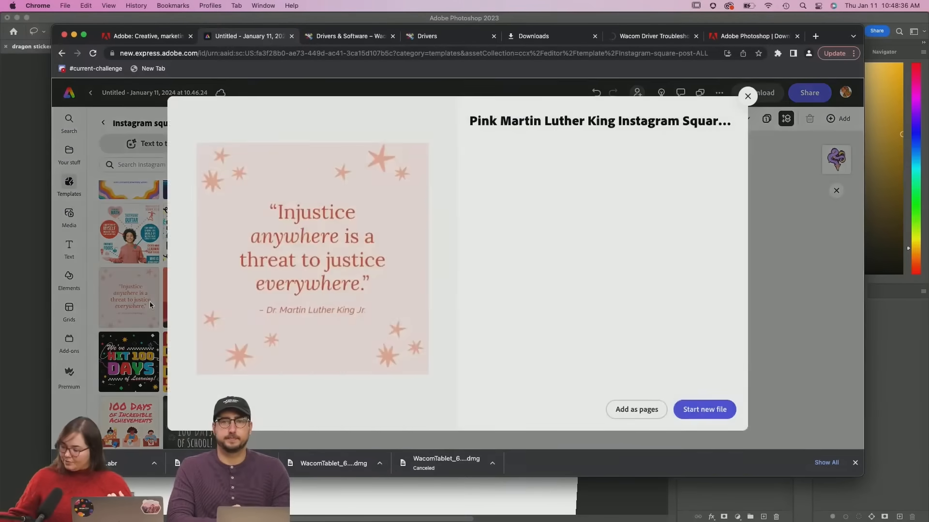
mouse_move(666, 438)
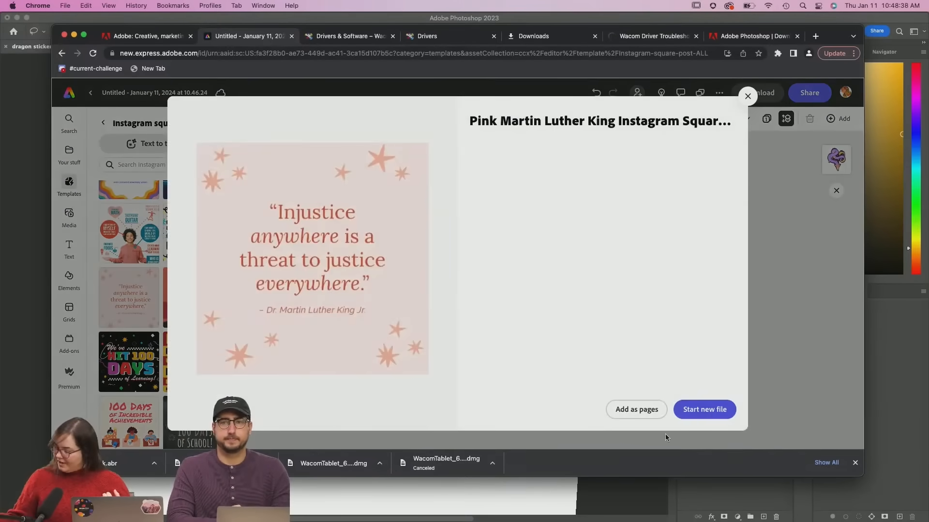
click(636, 409)
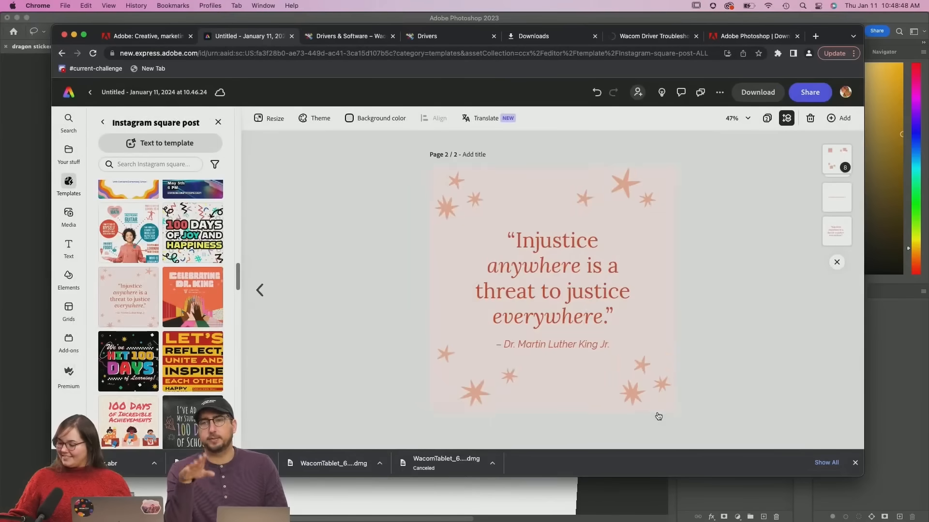
mouse_move(663, 245)
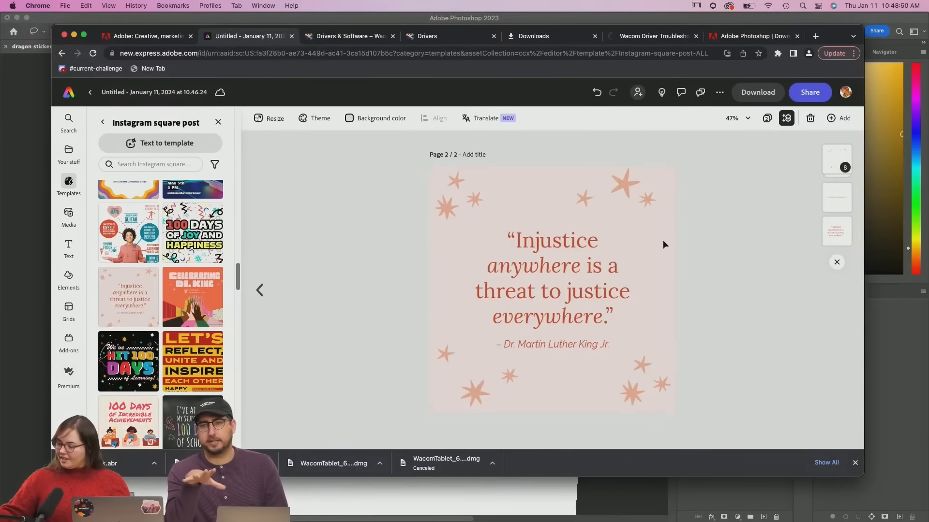
mouse_move(419, 166)
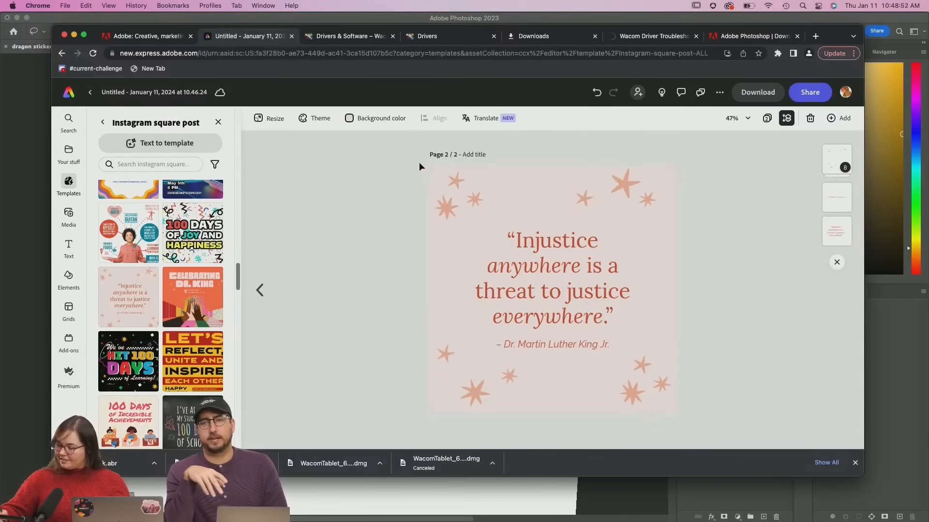
click(552, 278)
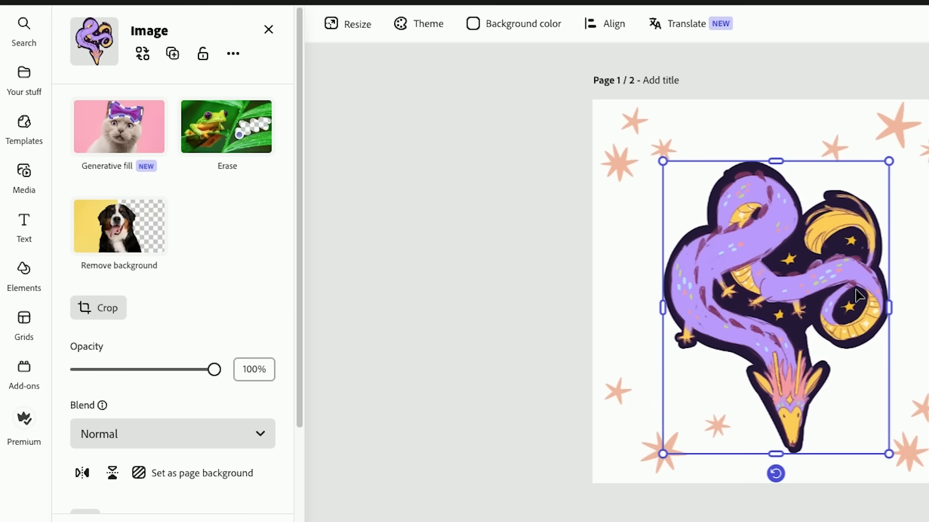
Step: Give the dragon sticker a looping Breathe animation and adjust its settings
click(24, 225)
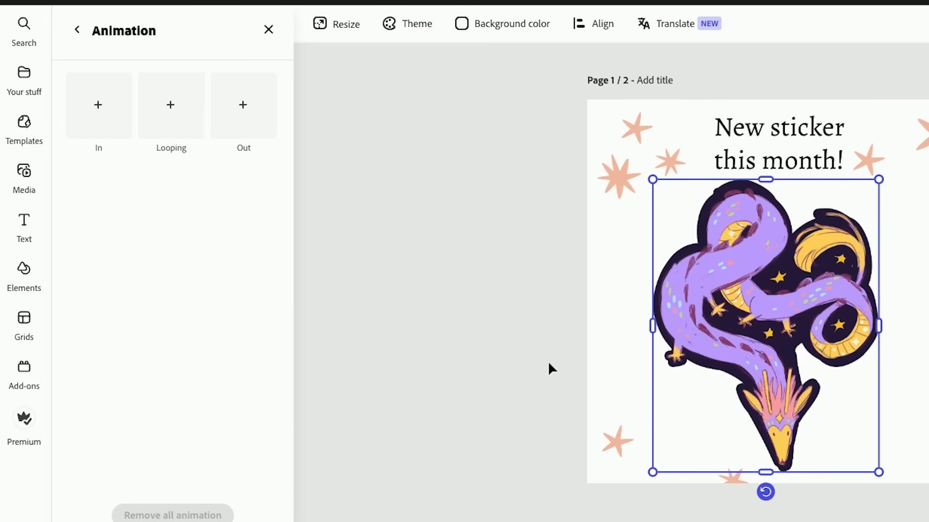
mouse_move(170, 113)
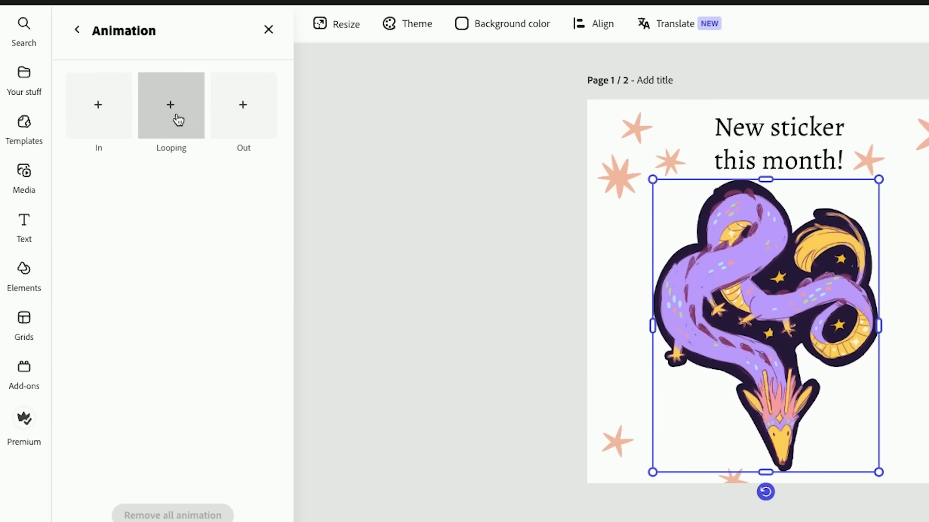
click(171, 105)
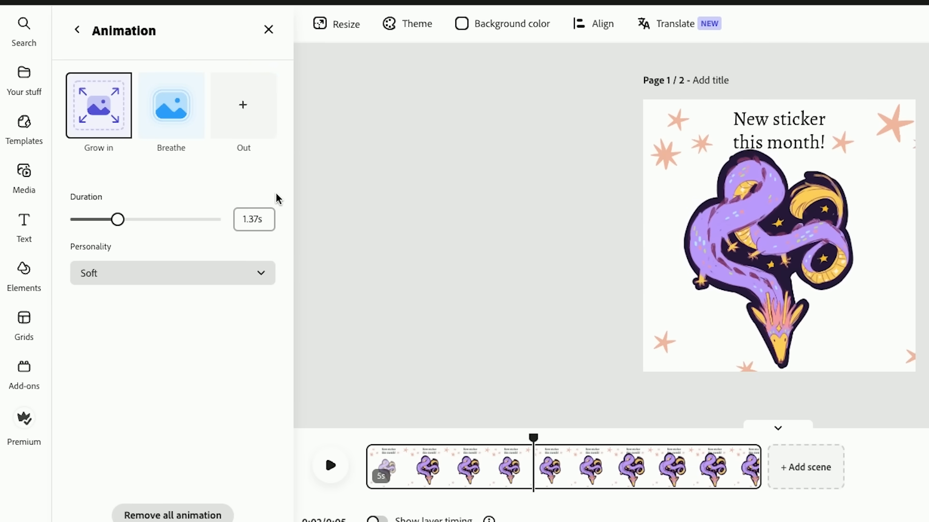
click(171, 105)
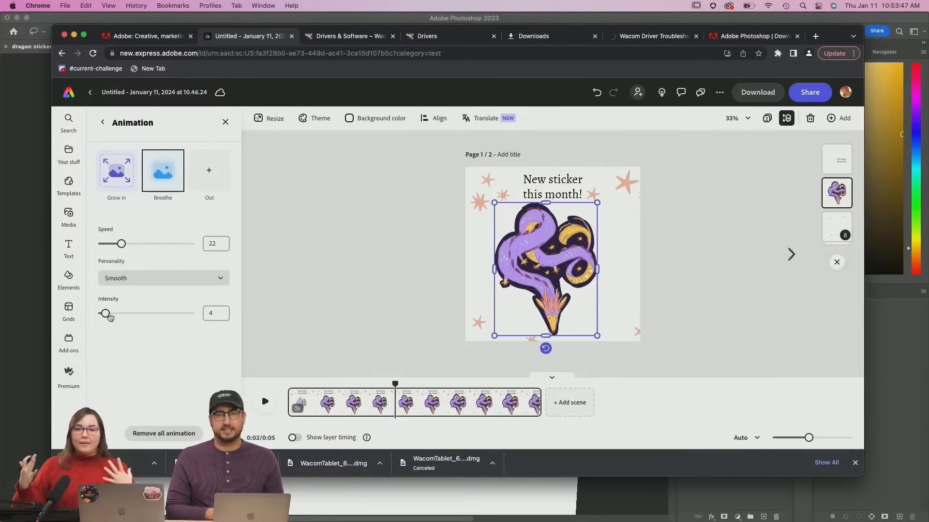